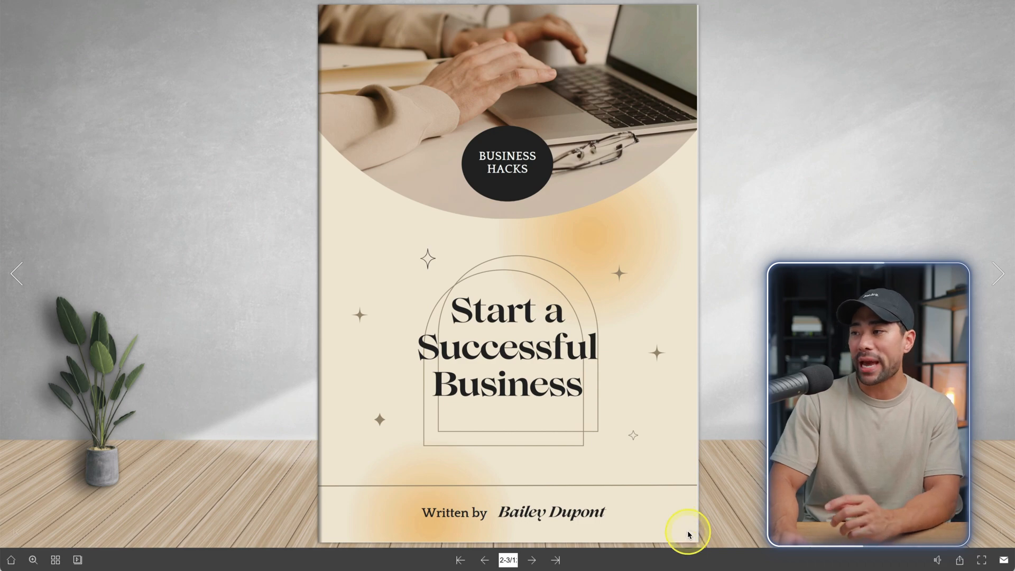
Bring up the Canva e-book's sharing options, then return to FlipHTML5's My Books list.
{"action": "left_click", "coordinate": [554, 560]}
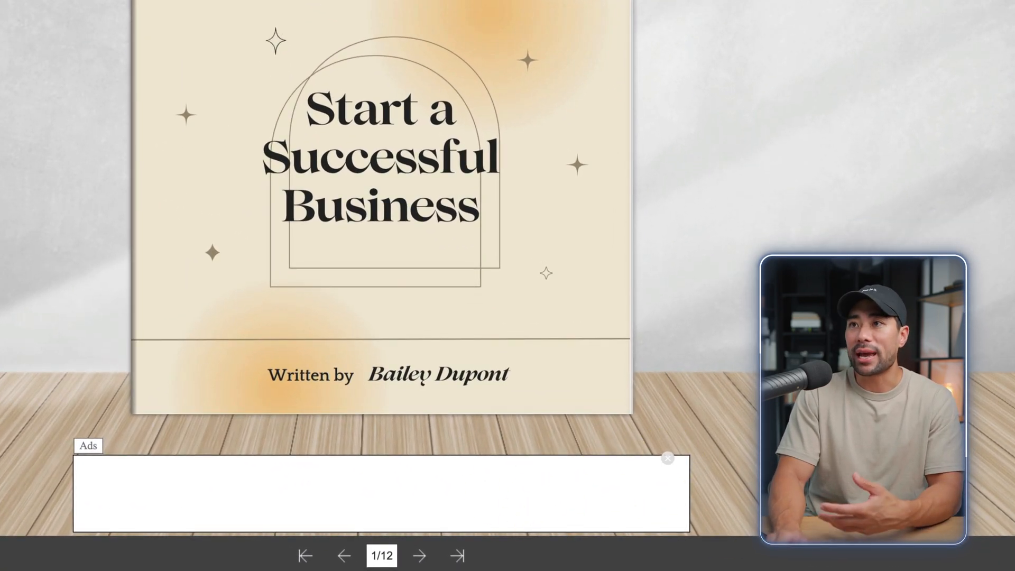
{"action": "left_click", "coordinate": [668, 458]}
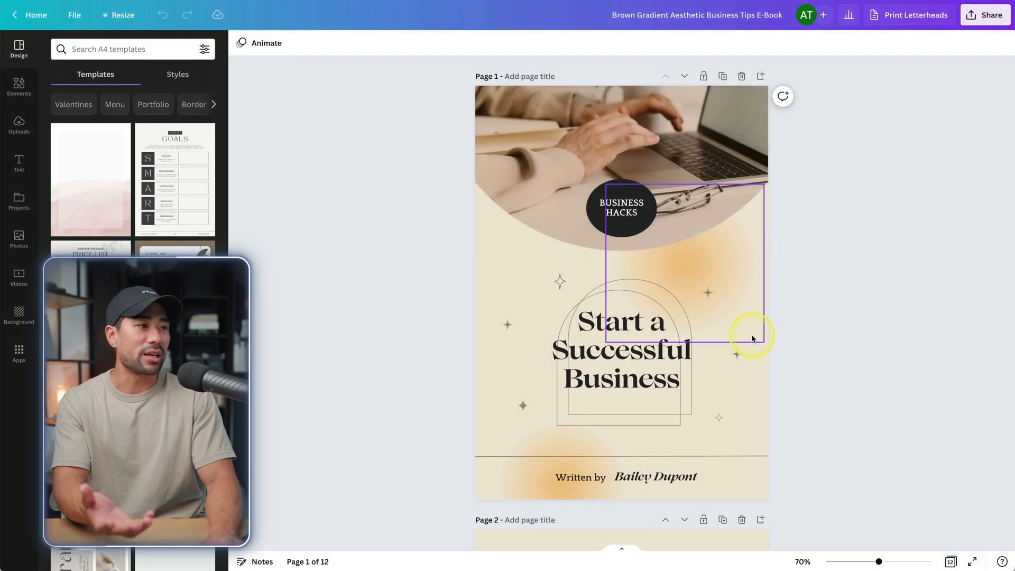
{"action": "scroll", "scroll_direction": "down", "scroll_amount": 3}
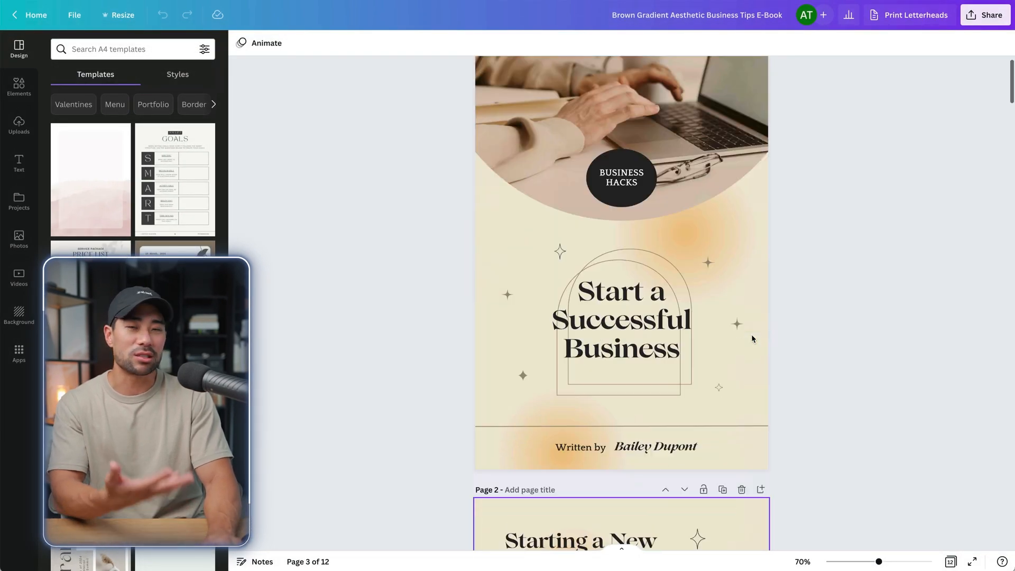
{"action": "left_click", "coordinate": [984, 14]}
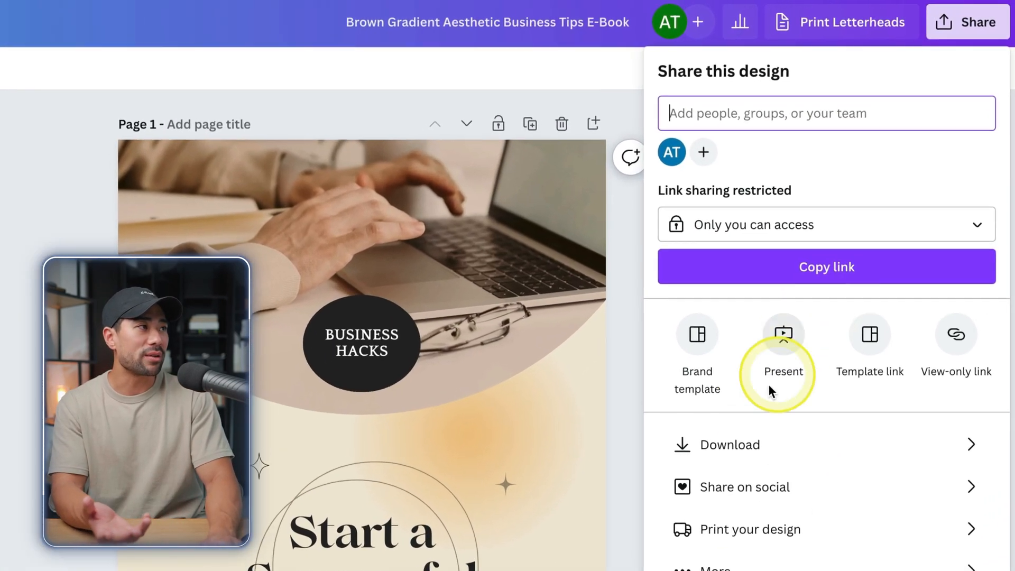
{"action": "left_click", "coordinate": [730, 444]}
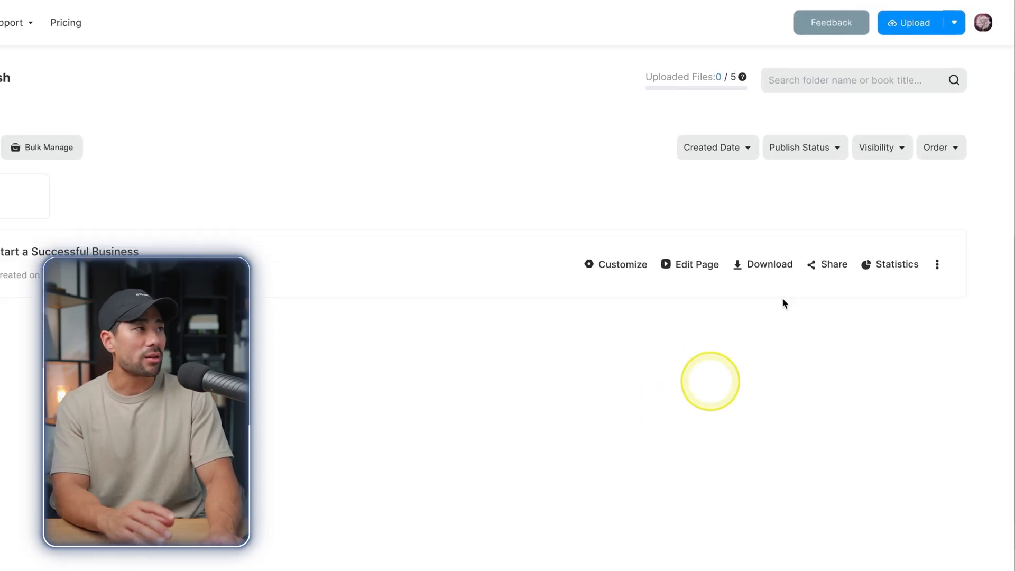
Upload the Canva e-book PDF from the computer to FlipHTML5 as a new flipbook.
{"action": "left_click", "coordinate": [914, 23]}
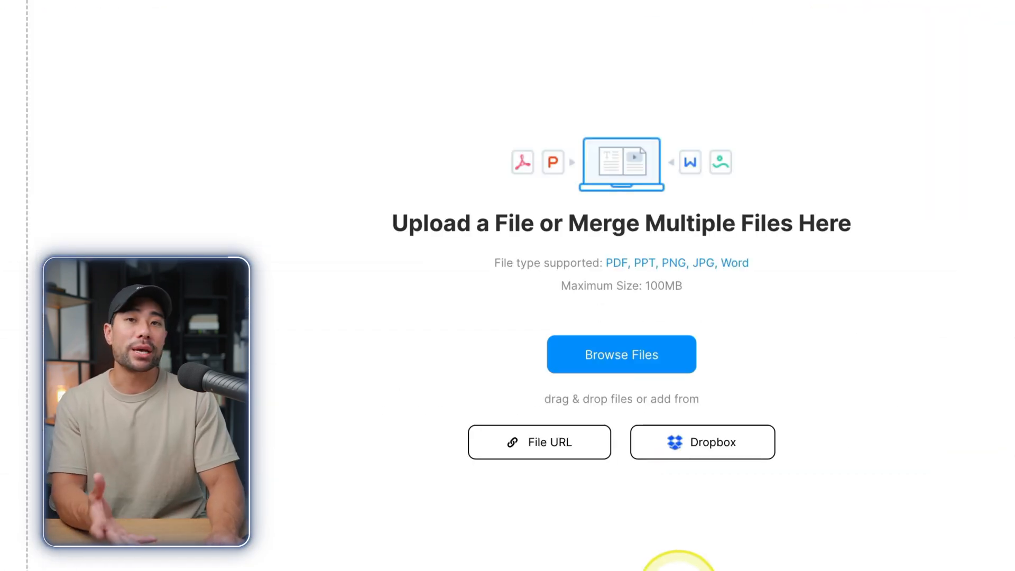
{"action": "left_click", "coordinate": [620, 310]}
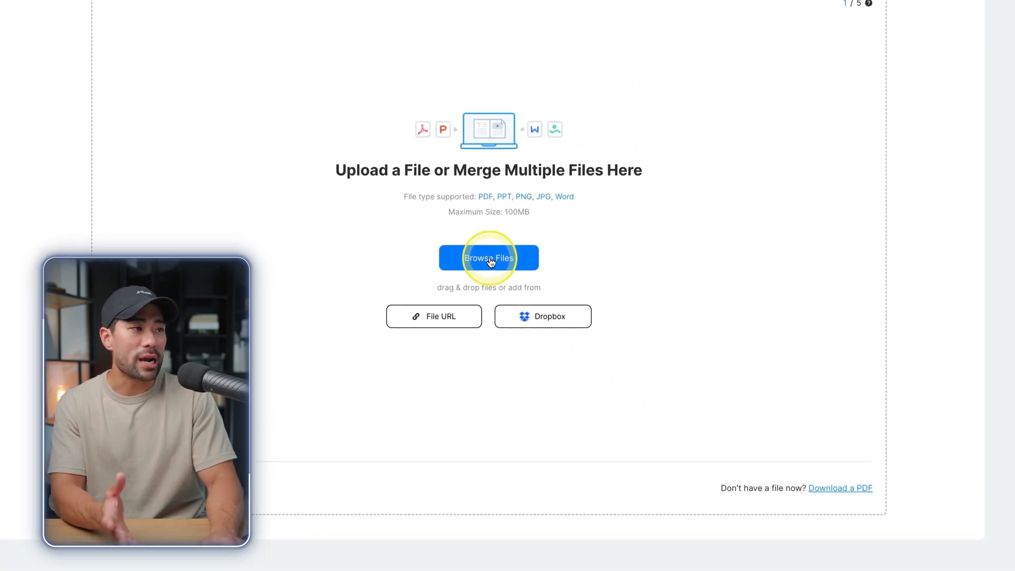
{"action": "left_click", "coordinate": [489, 258]}
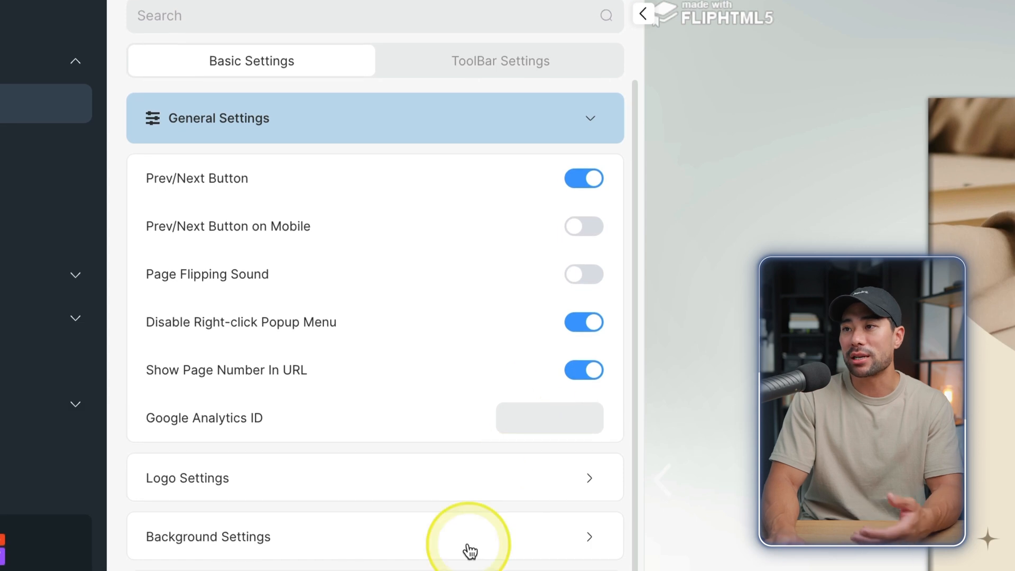
Expand Display Settings, toggle Show QR Code on and back off, and check the 10 margins.
{"action": "scroll", "scroll_direction": "down", "scroll_amount": 3}
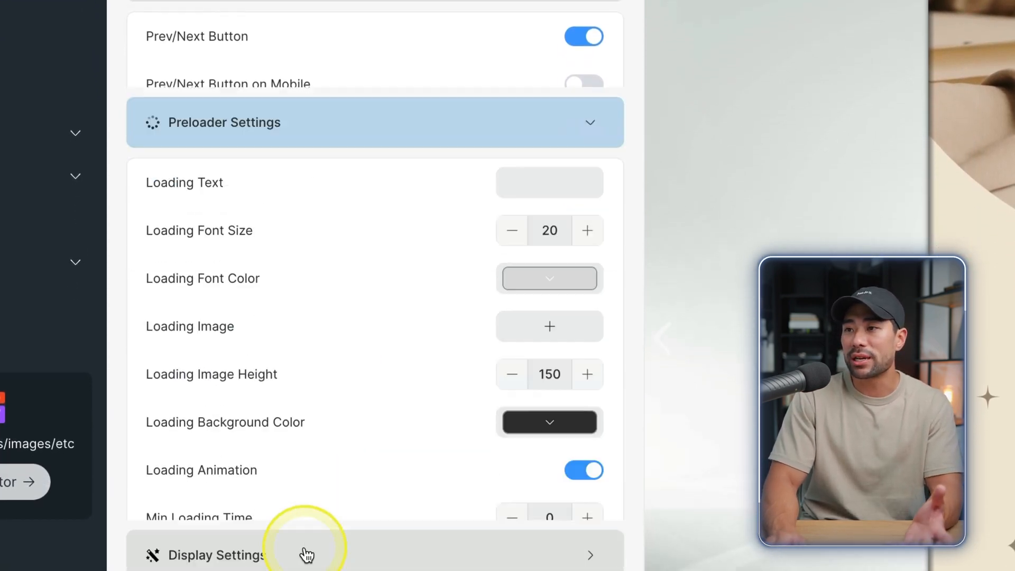
{"action": "scroll", "scroll_direction": "down", "scroll_amount": 3}
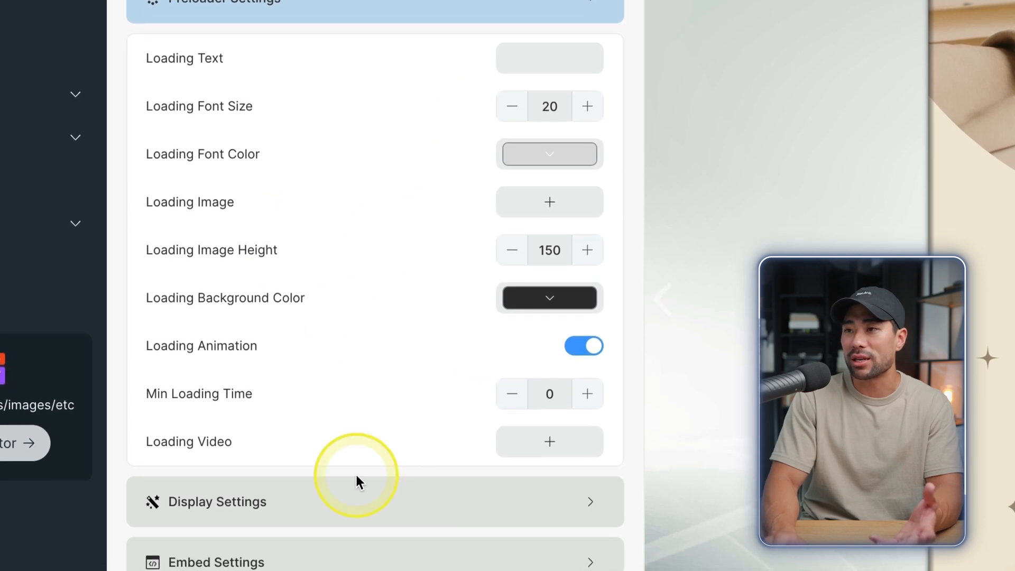
{"action": "left_click", "coordinate": [374, 502]}
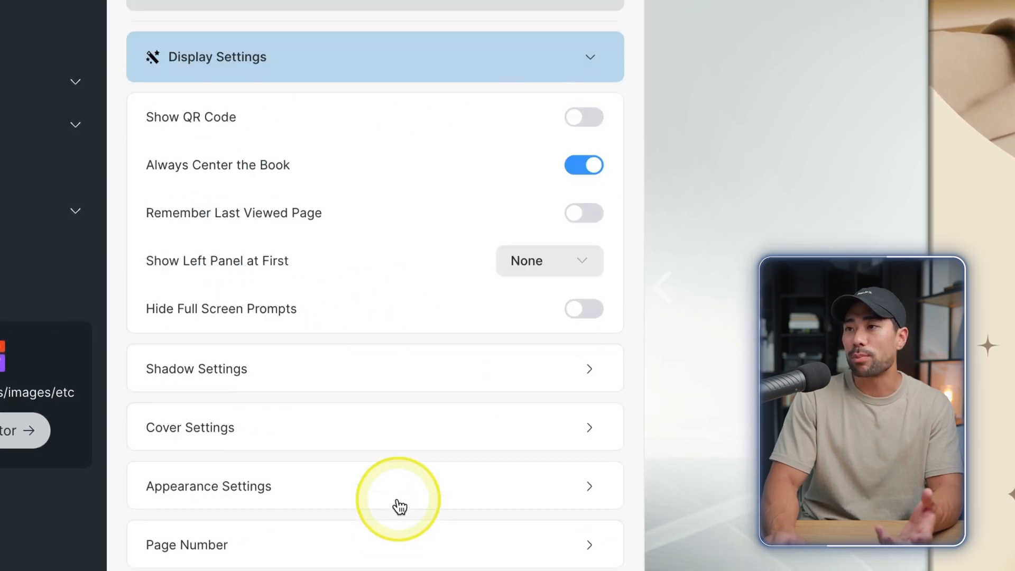
{"action": "left_click", "coordinate": [582, 102]}
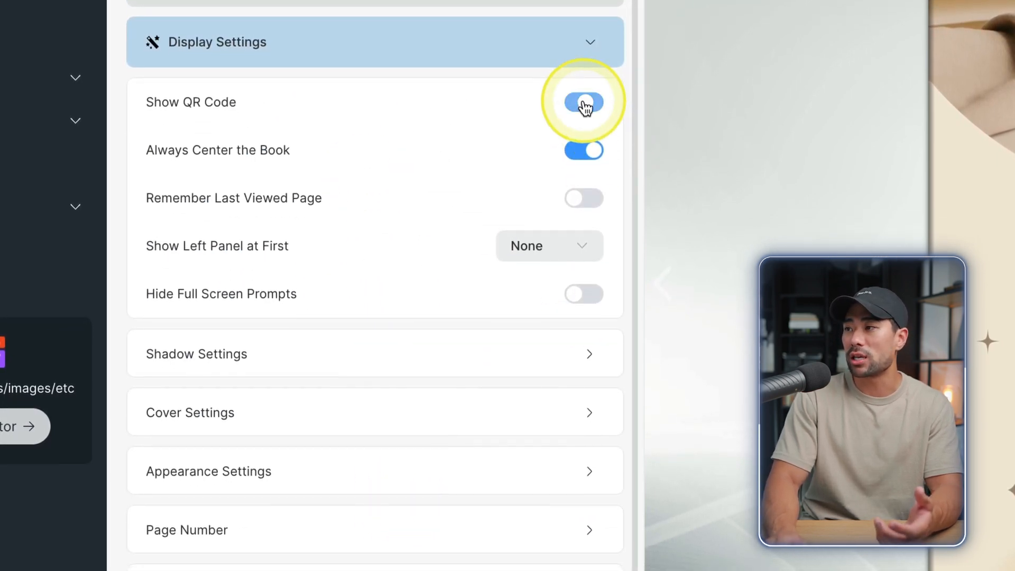
{"action": "left_click", "coordinate": [583, 101]}
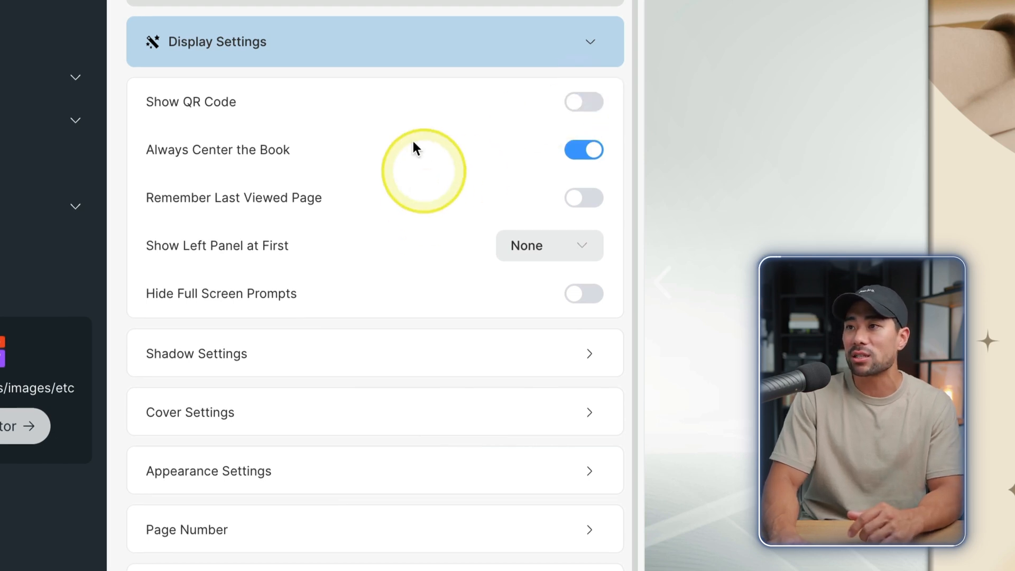
{"action": "scroll", "scroll_direction": "down", "scroll_amount": 3}
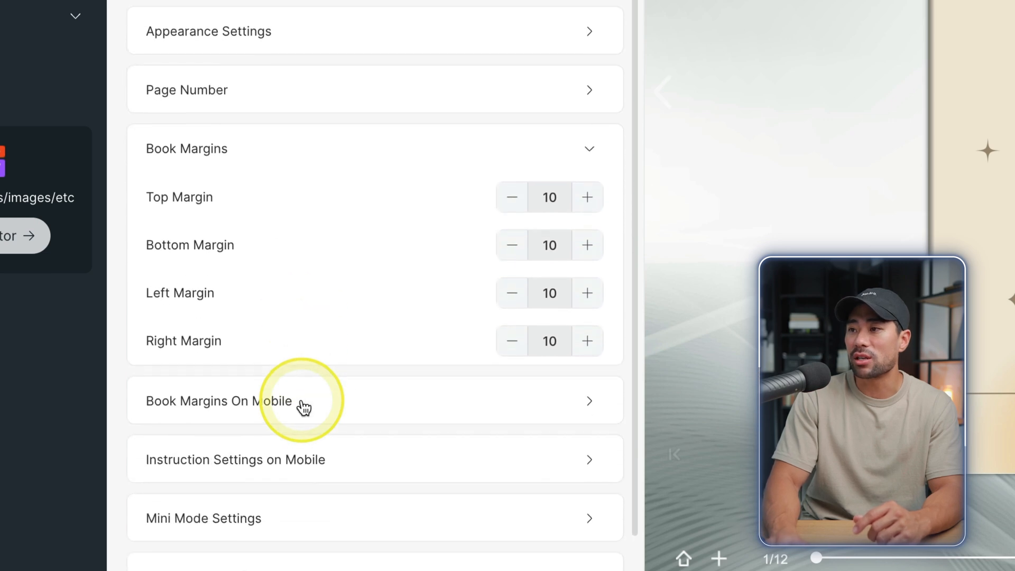
{"action": "mouse_move", "coordinate": [641, 217]}
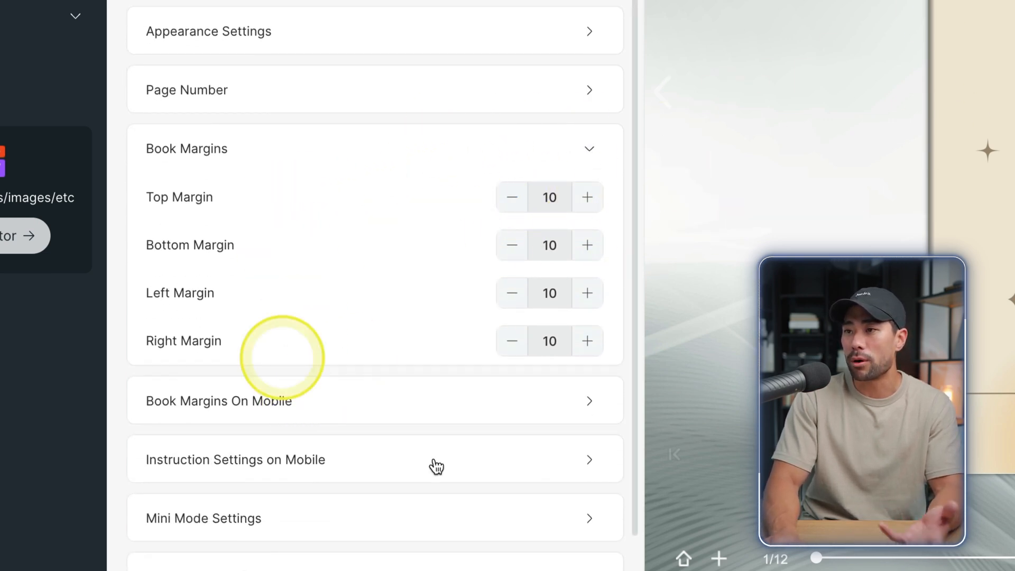
{"action": "left_click", "coordinate": [401, 60]}
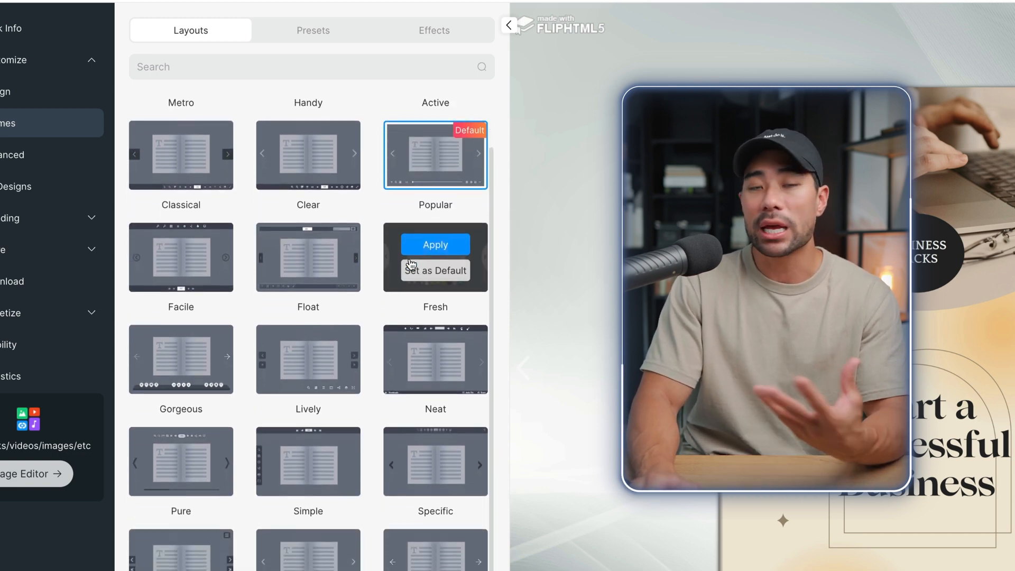
Apply the WarmSunshine preset skin from Design > Presets.
{"action": "scroll", "scroll_direction": "down", "scroll_amount": 3}
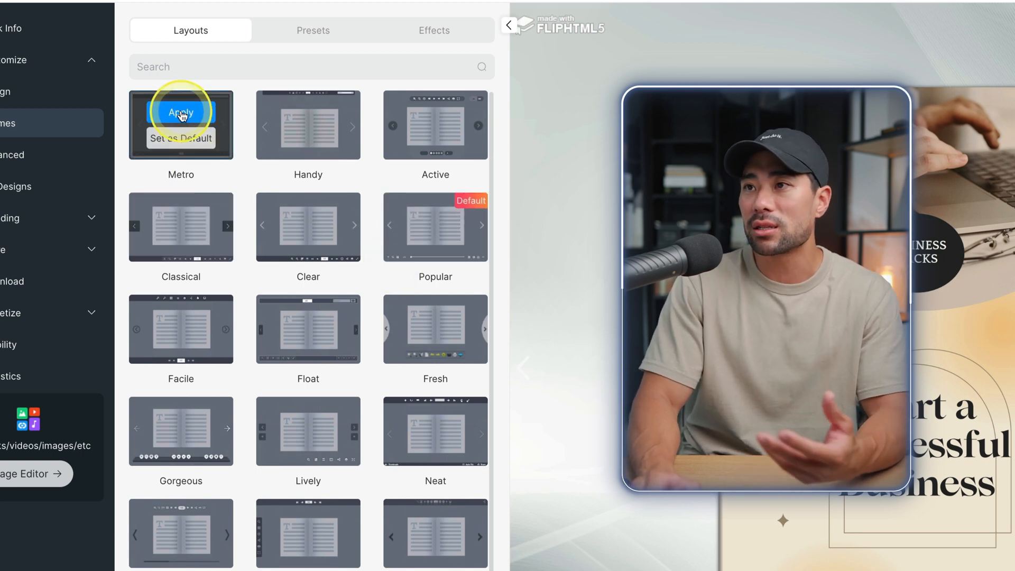
{"action": "left_click", "coordinate": [181, 112]}
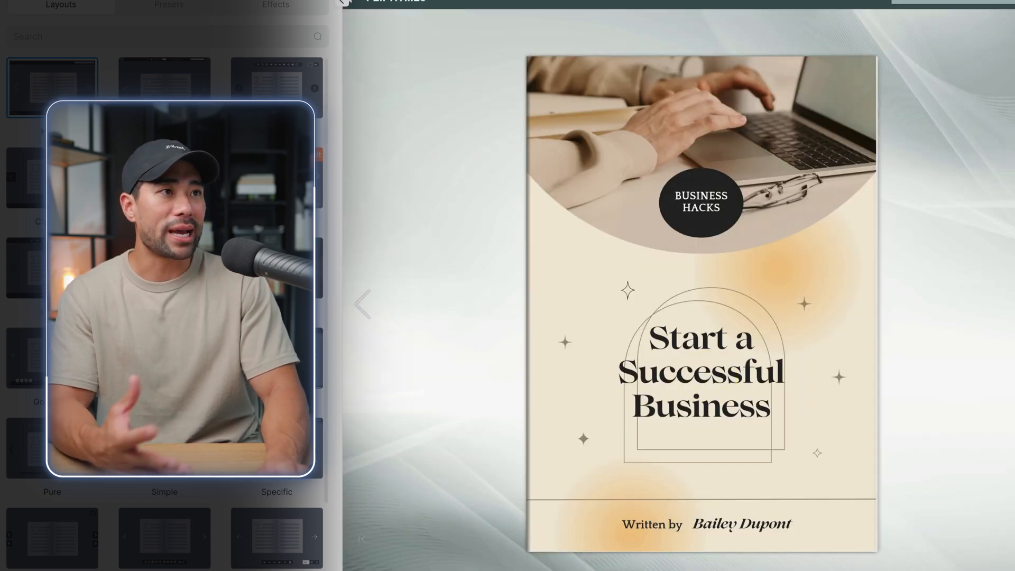
{"action": "left_click", "coordinate": [168, 6]}
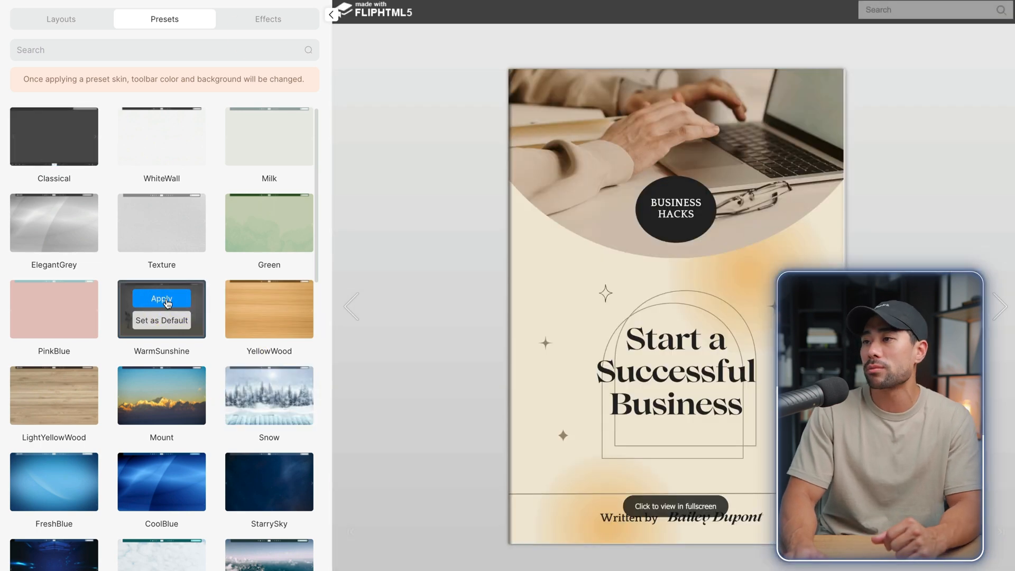
{"action": "left_click", "coordinate": [267, 19]}
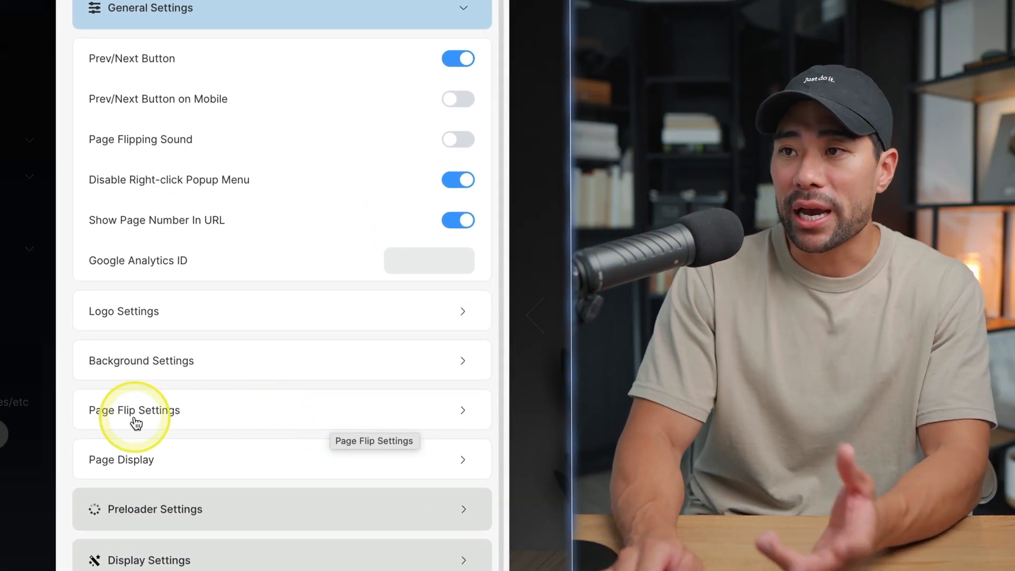
Keep page-flipping mode with vertical direction, and set Page Mode to Double.
{"action": "left_click", "coordinate": [136, 409]}
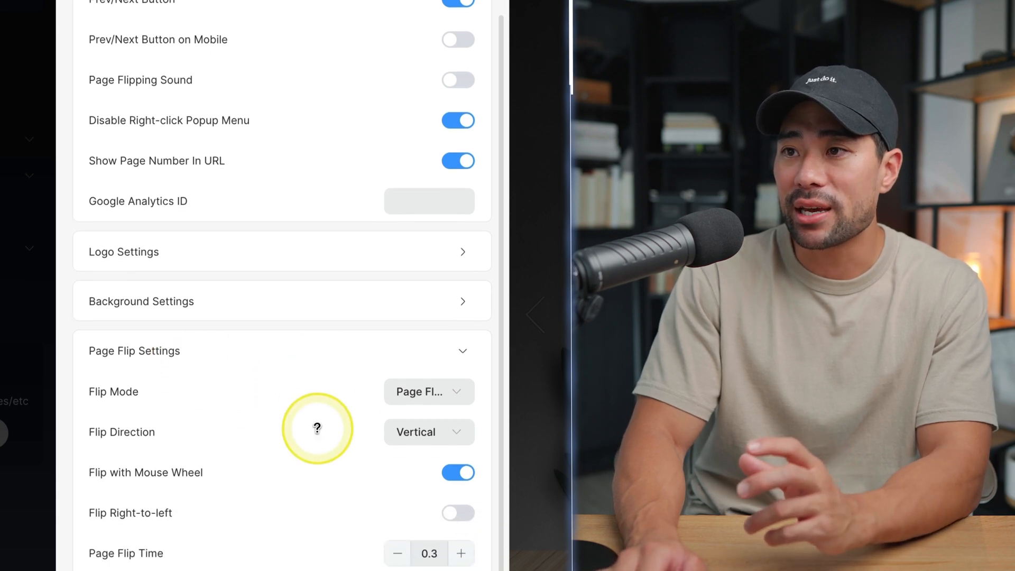
{"action": "left_click", "coordinate": [429, 391]}
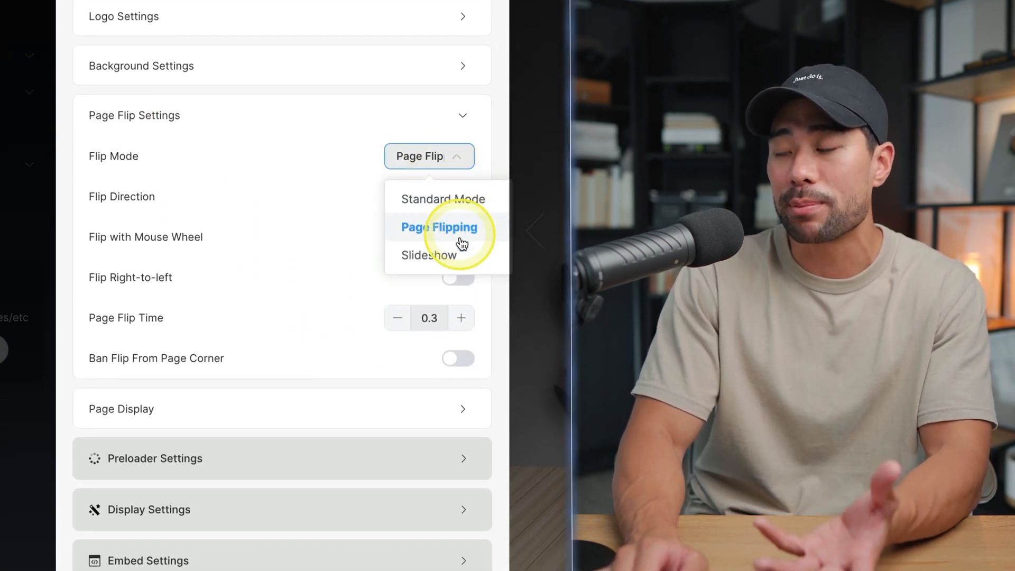
{"action": "mouse_move", "coordinate": [444, 268]}
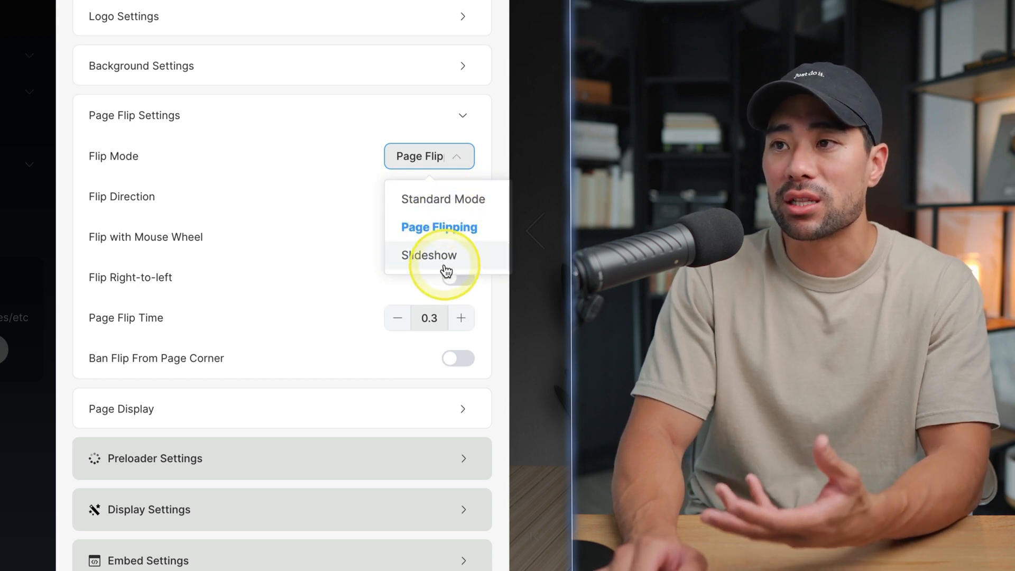
{"action": "left_click", "coordinate": [438, 227]}
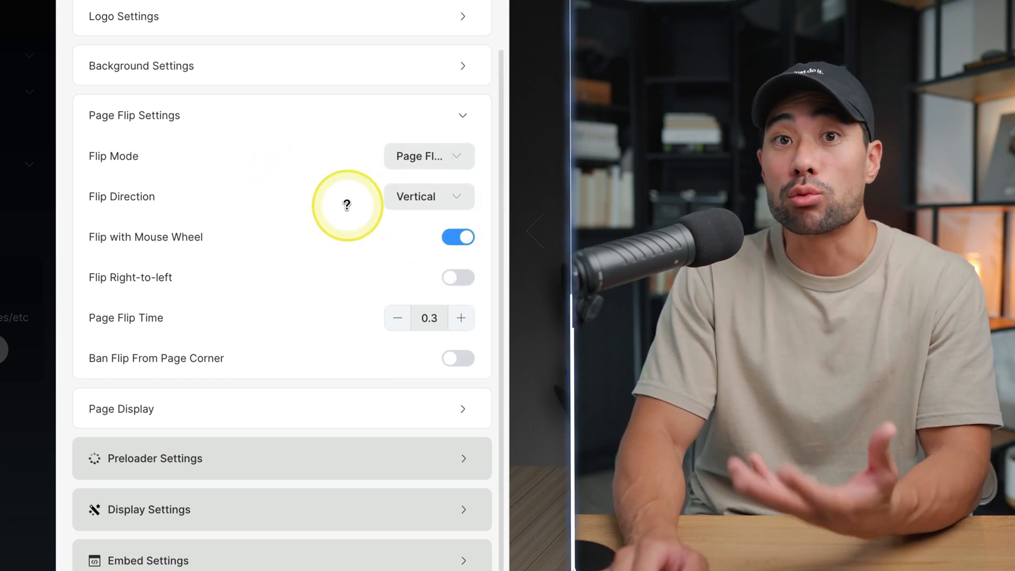
{"action": "left_click", "coordinate": [429, 196]}
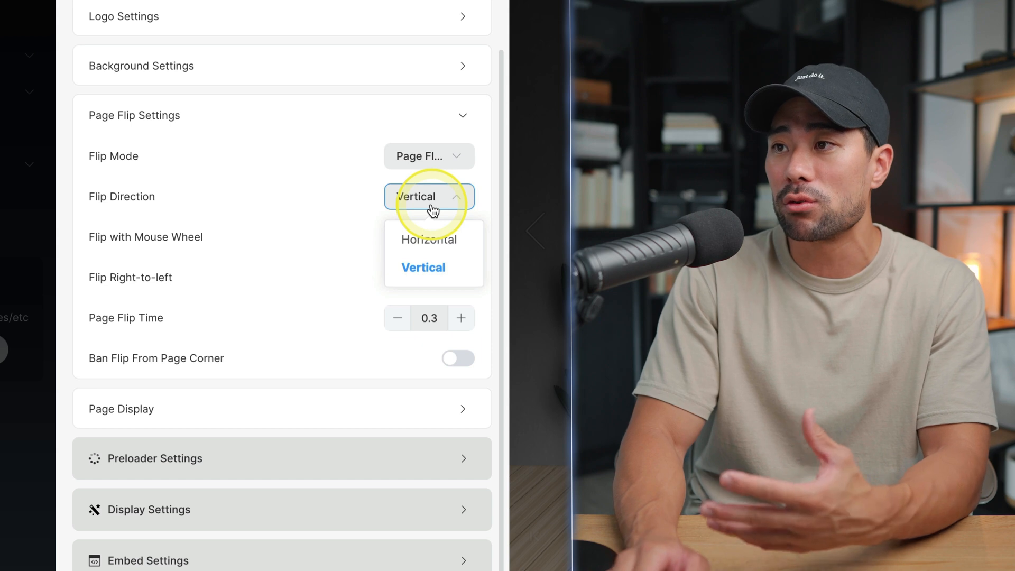
{"action": "left_click", "coordinate": [458, 237]}
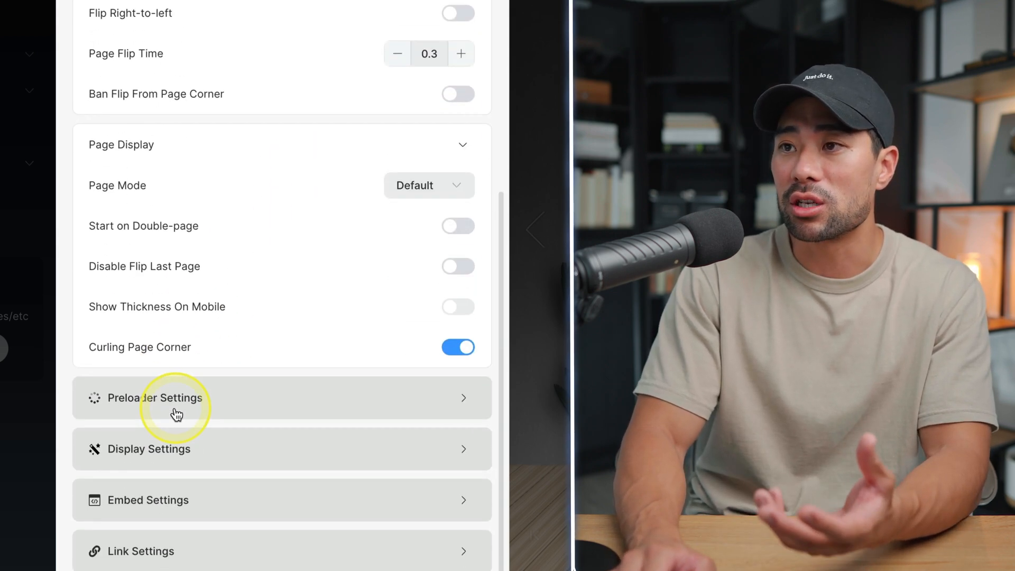
{"action": "left_click", "coordinate": [429, 186]}
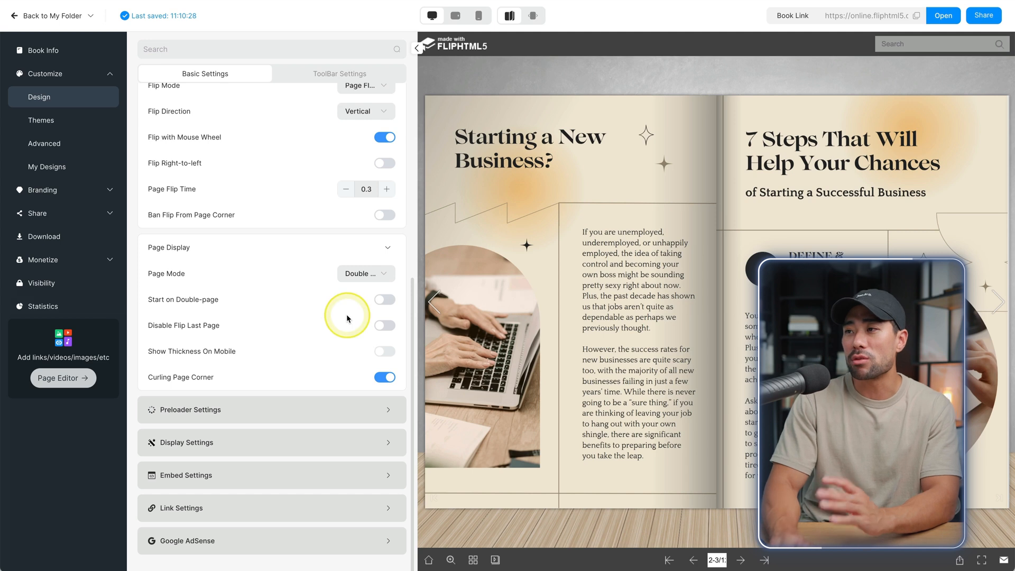
Preview the double-page flipbook at tablet size, then at phone size.
{"action": "left_click", "coordinate": [366, 274]}
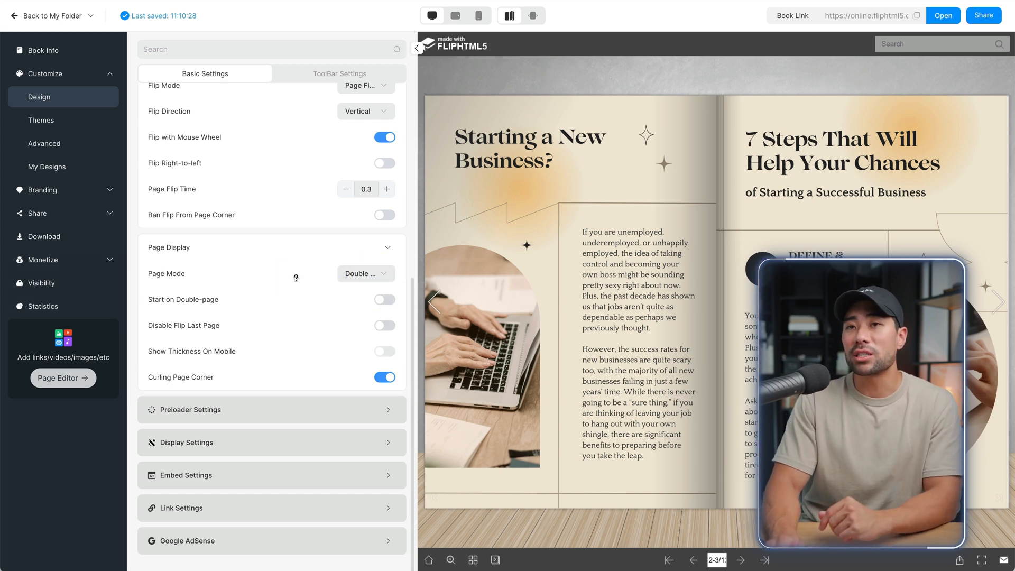
{"action": "left_click", "coordinate": [455, 14]}
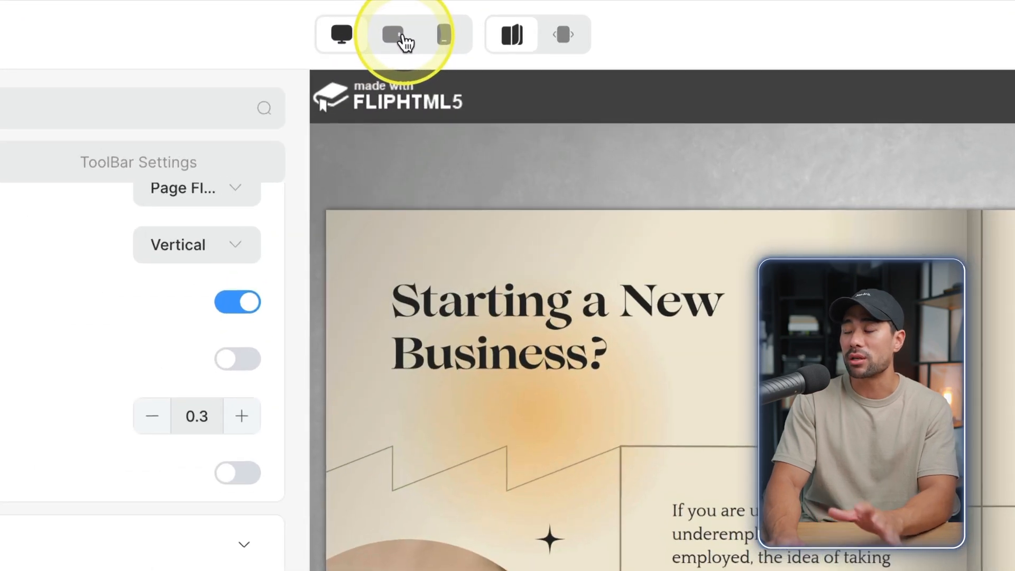
{"action": "left_click", "coordinate": [402, 35]}
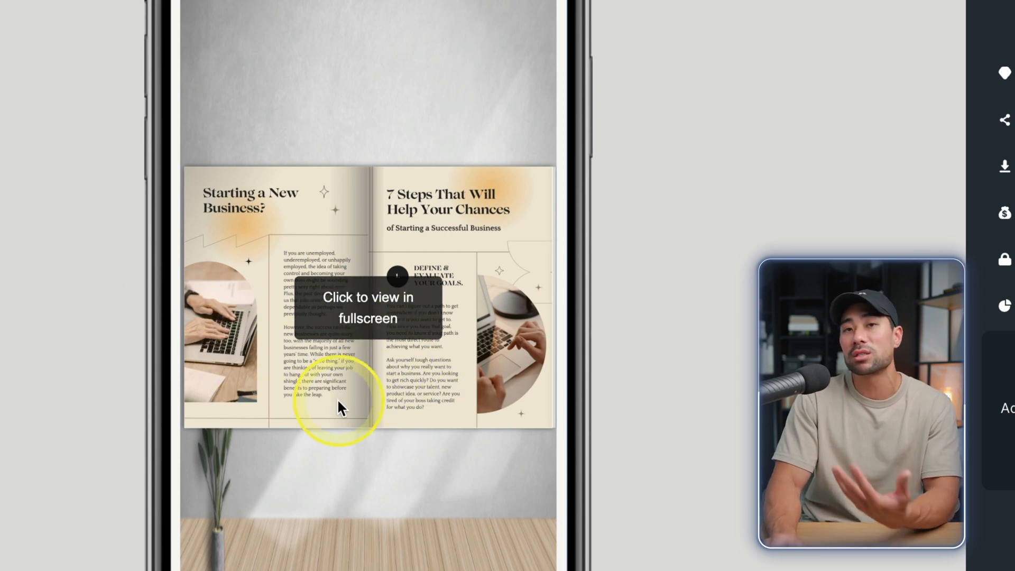
{"action": "left_click", "coordinate": [865, 17]}
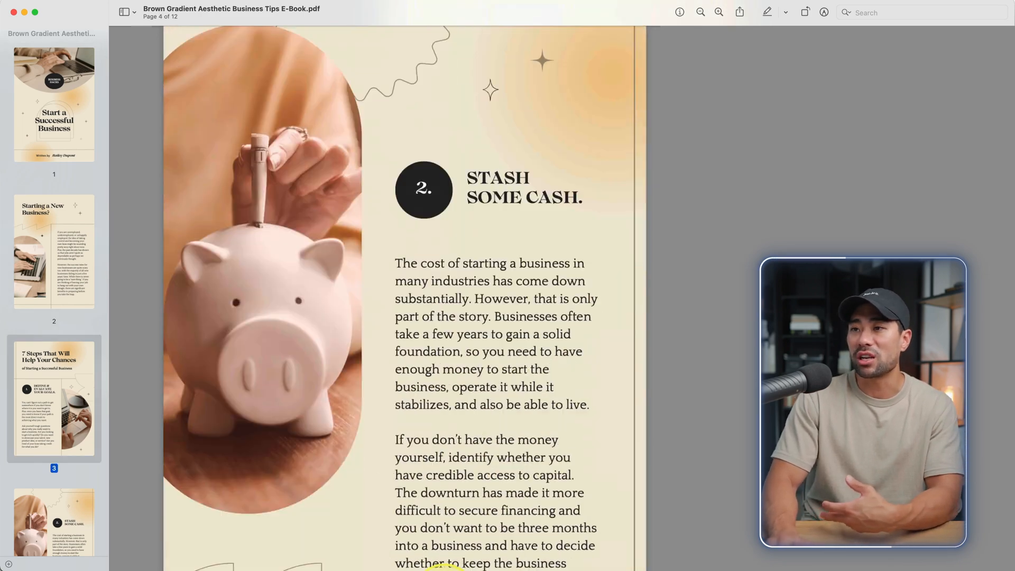
Scroll through pages 4 and 5 of the e-book PDF in Preview.
{"action": "scroll", "scroll_direction": "down", "scroll_amount": 3}
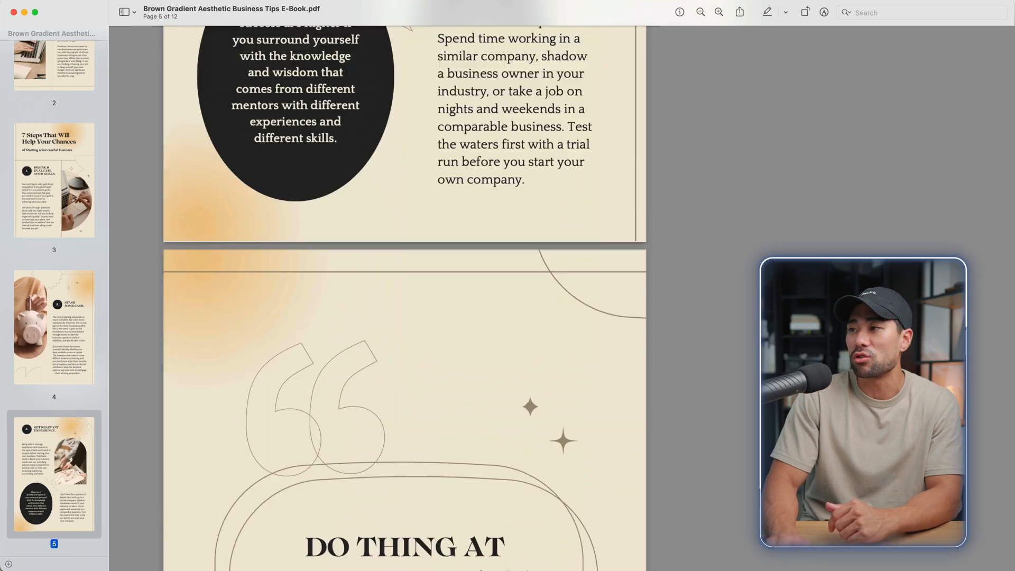
{"action": "scroll", "scroll_direction": "down", "scroll_amount": 3}
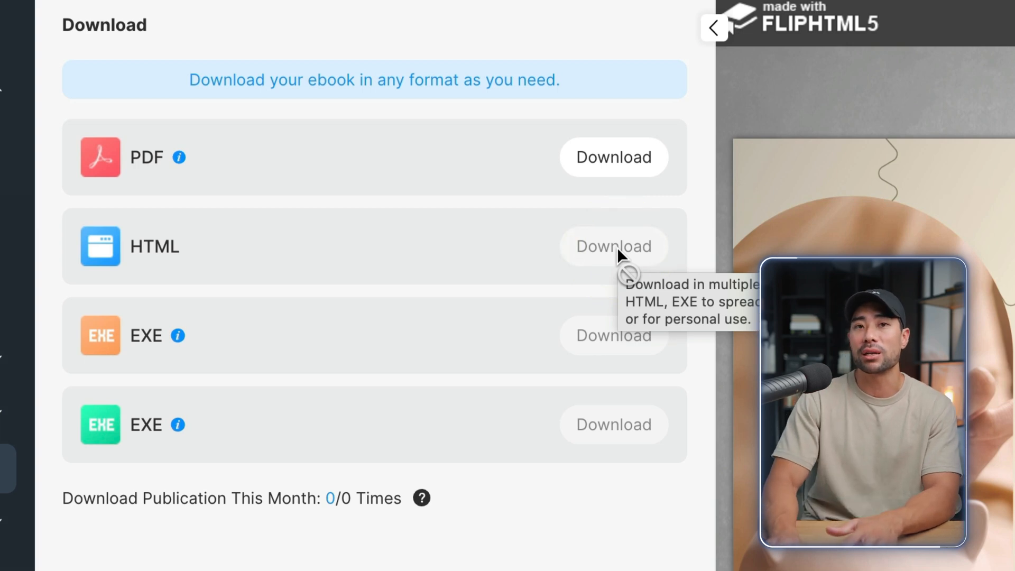
Review Download formats, then the Embed on Website options: 100% size, start page 1.
{"action": "left_click", "coordinate": [531, 266]}
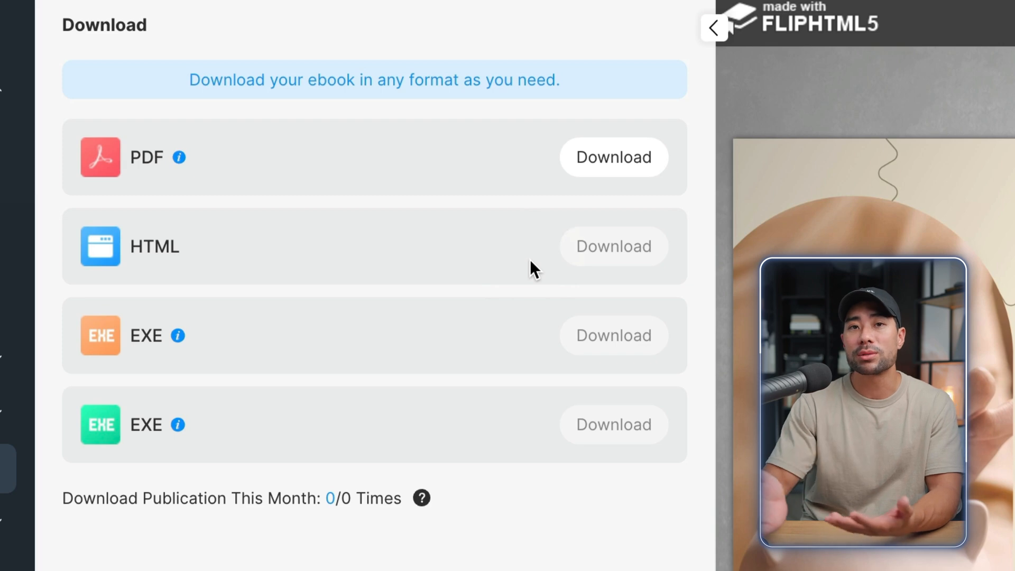
{"action": "mouse_move", "coordinate": [521, 268]}
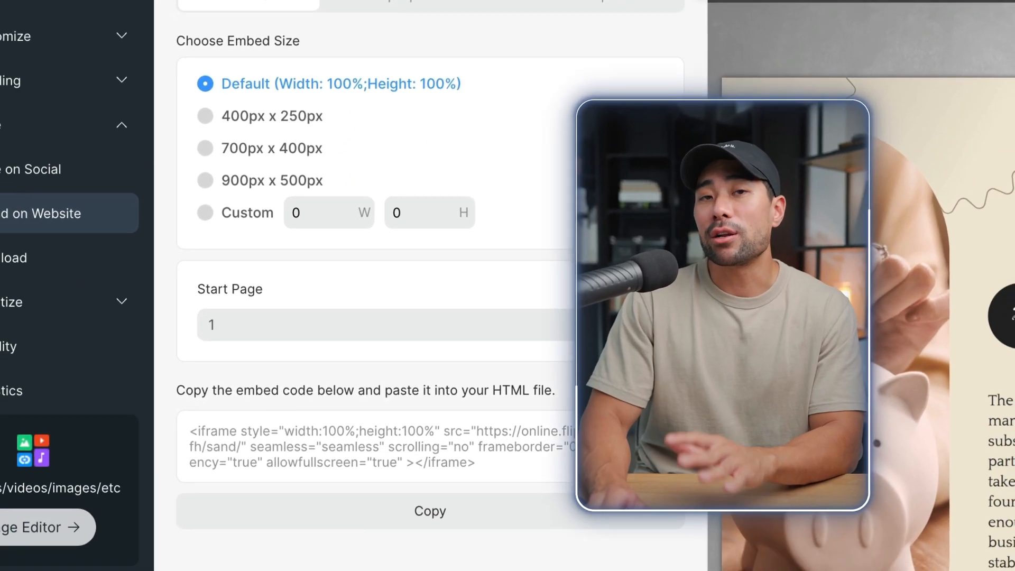
{"action": "scroll", "scroll_direction": "down", "scroll_amount": 3}
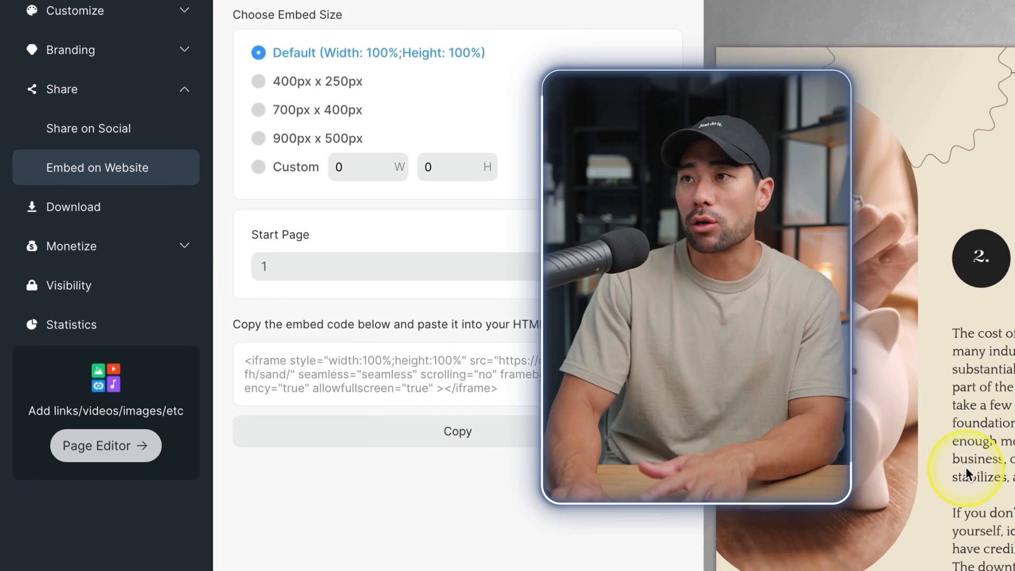